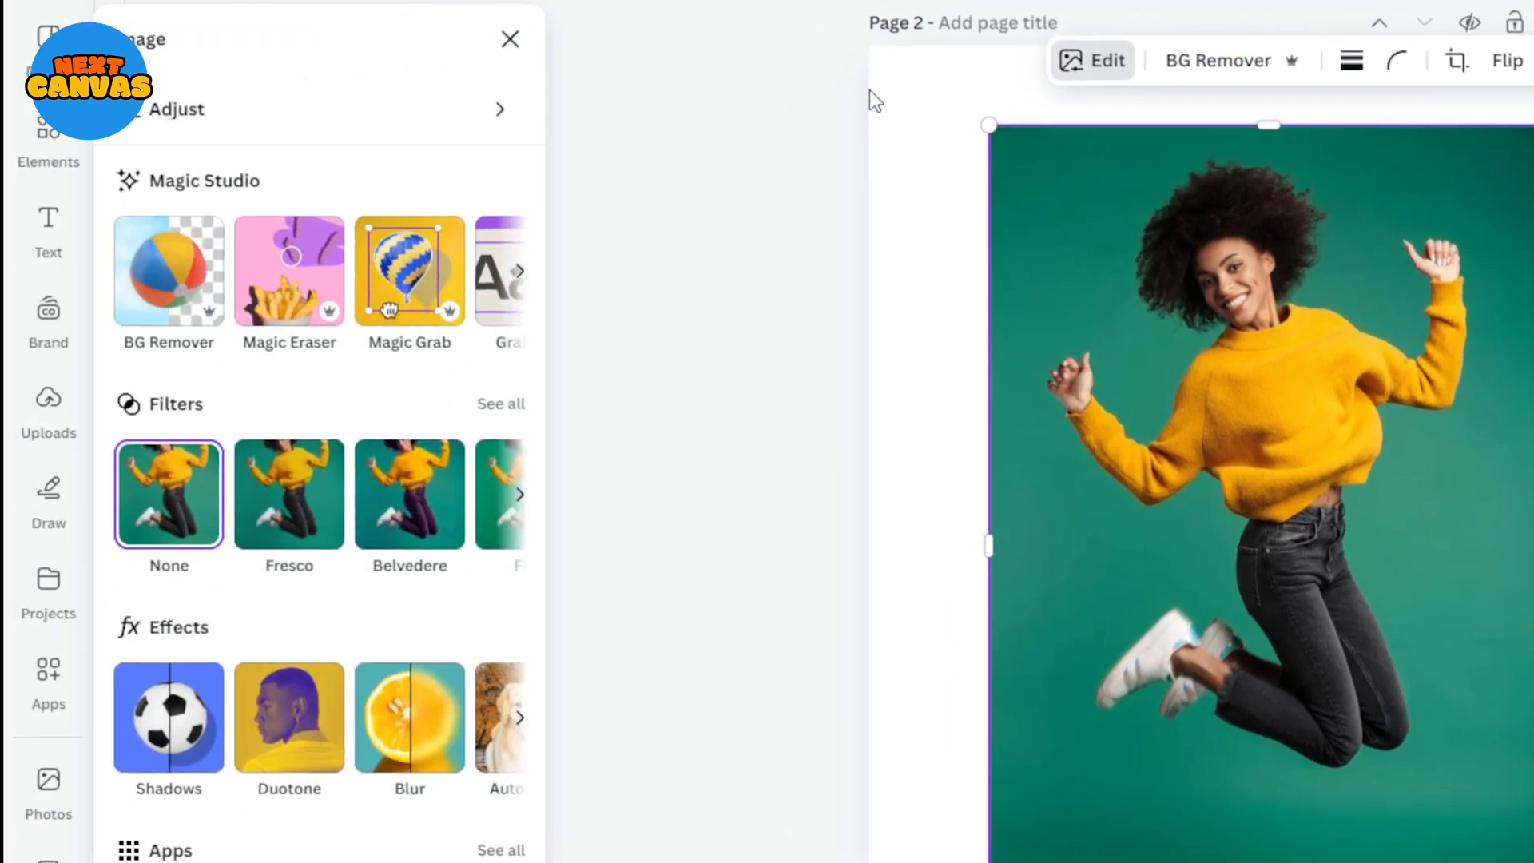
{"action": "mouse_move", "coordinate": [288, 719]}
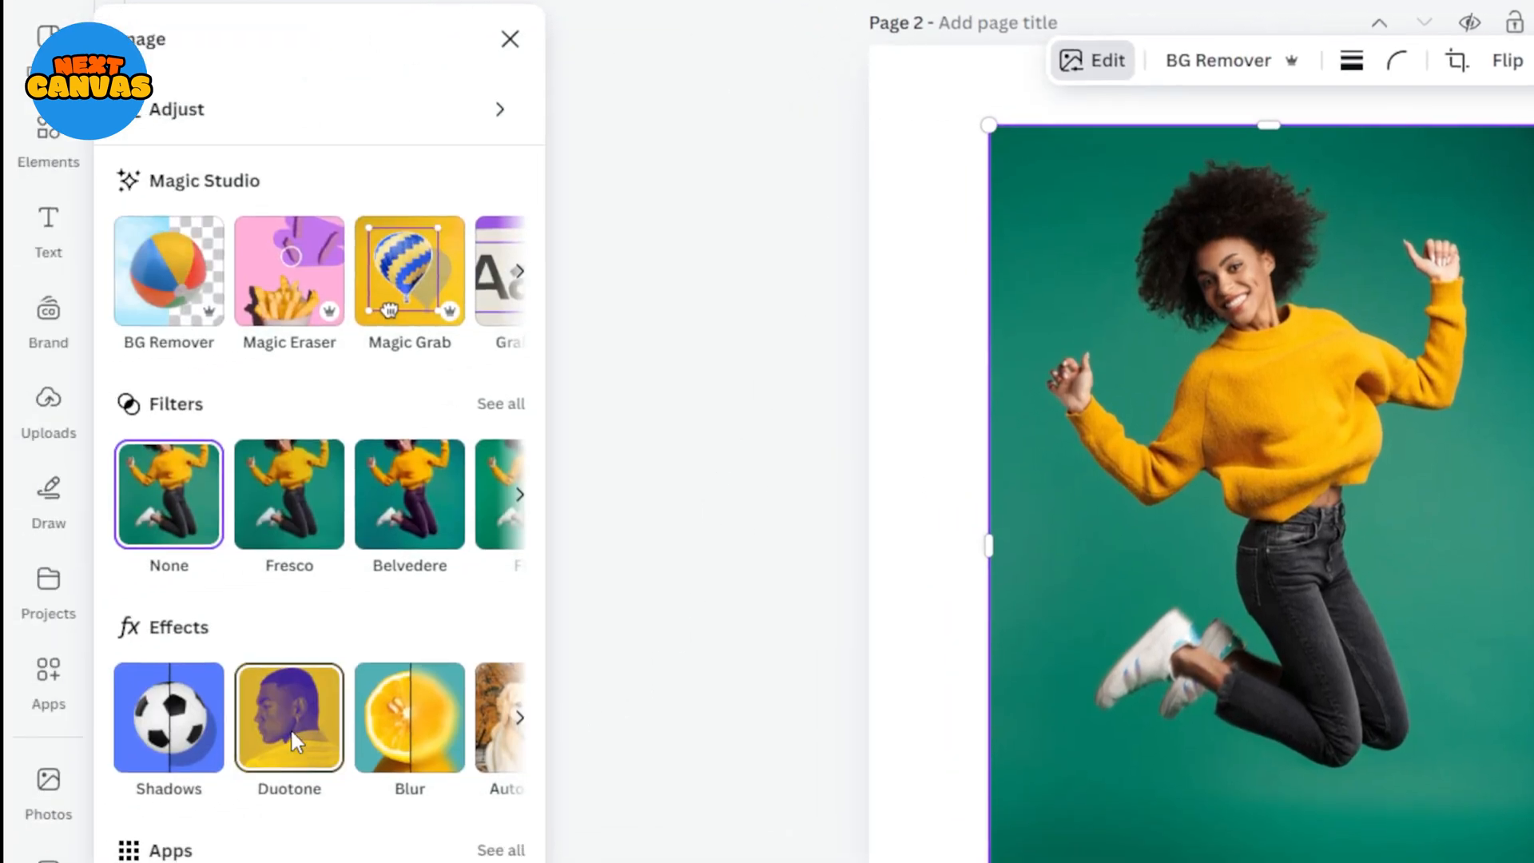
Apply a custom Duotone with white highlights and shadows to the jumping-woman photo.
{"action": "left_click", "coordinate": [288, 717]}
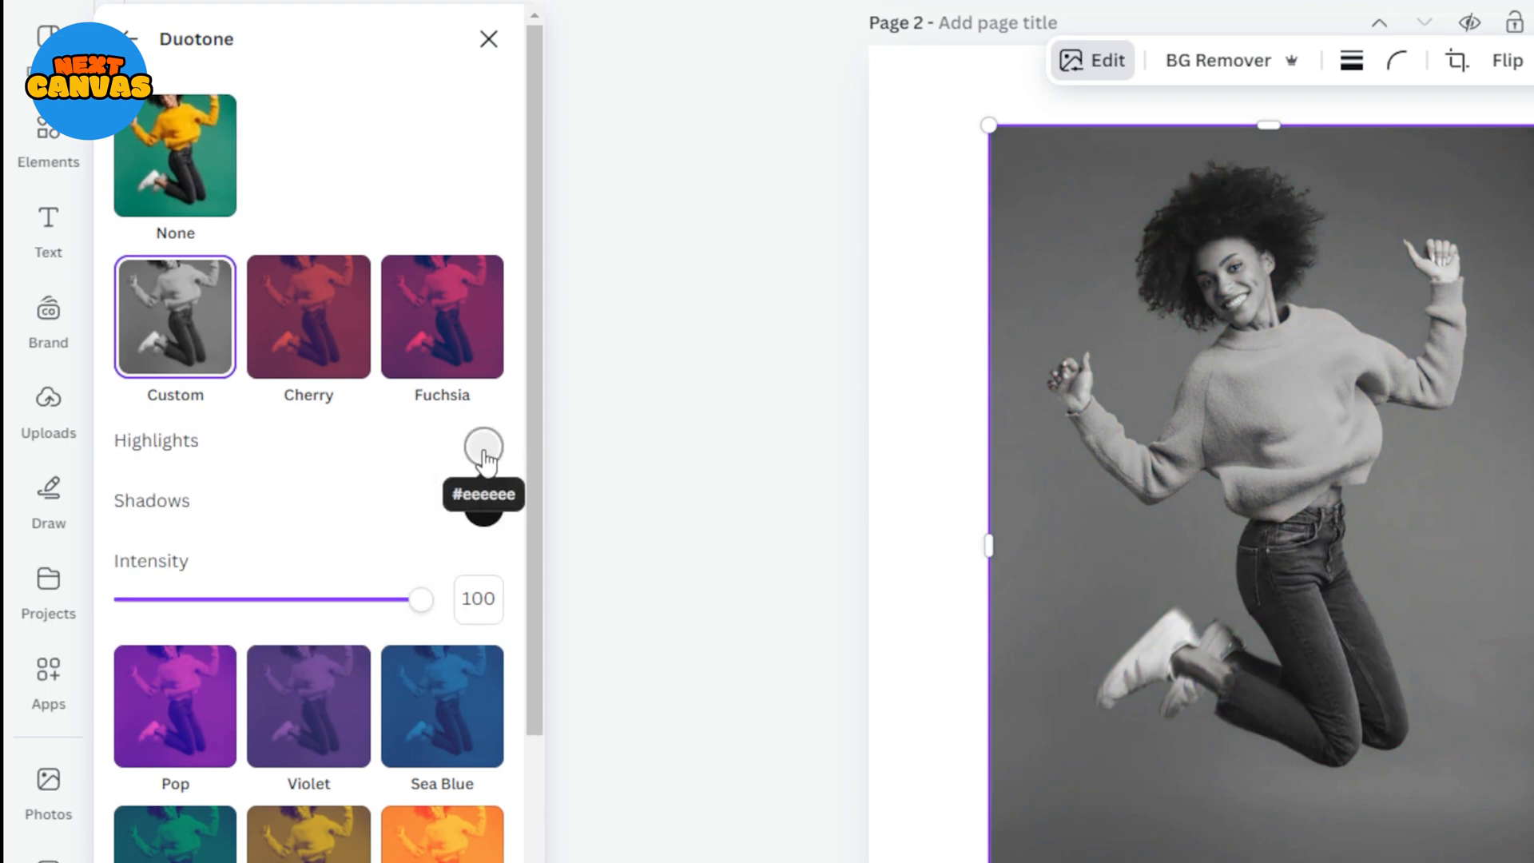
{"action": "left_click", "coordinate": [483, 446]}
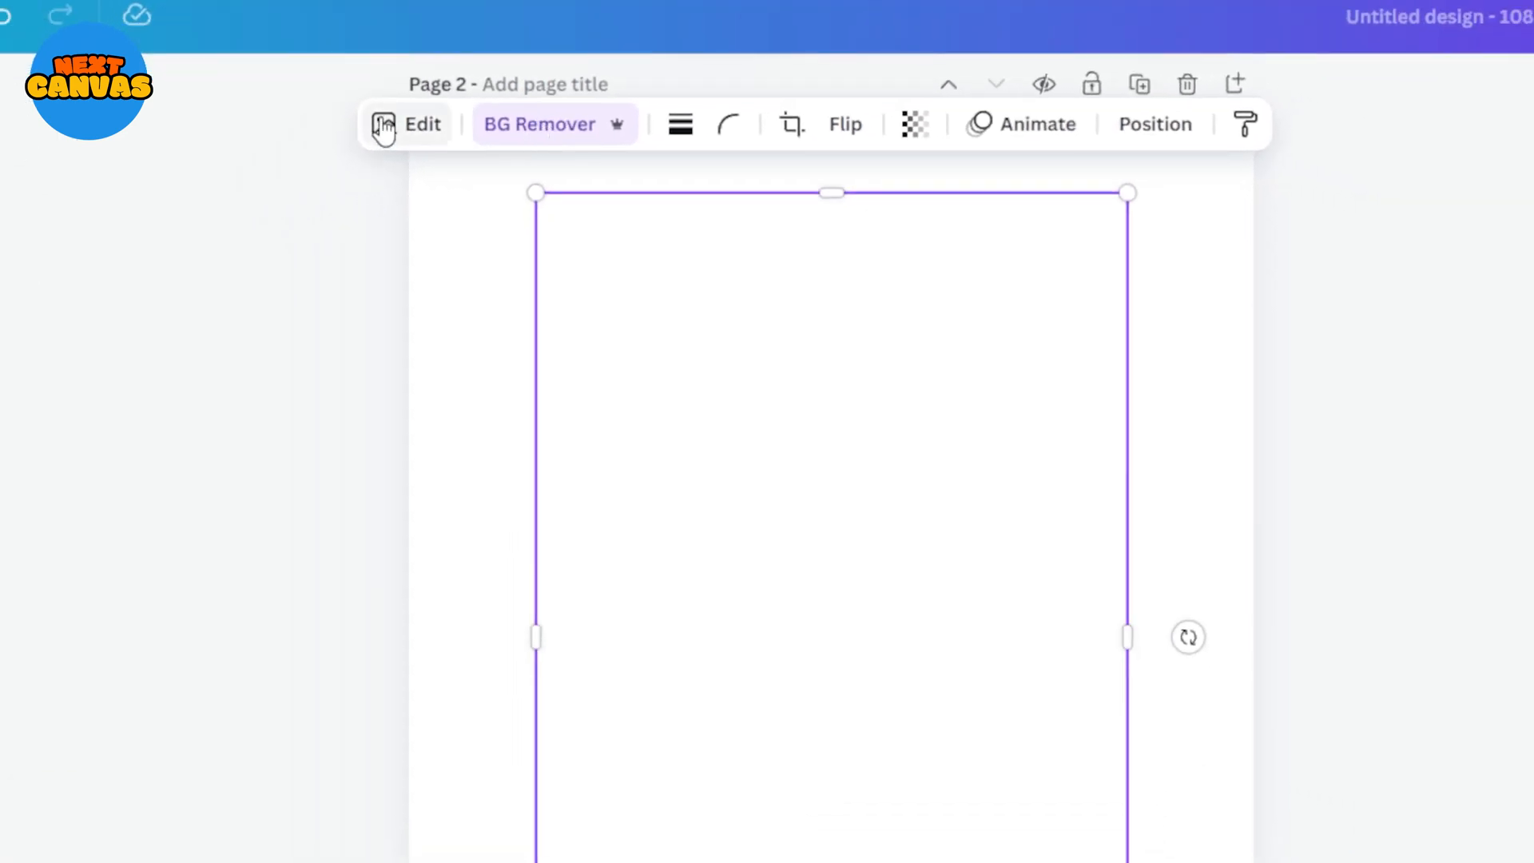
Add an Outline shadow to the white figure and drag its size down to a thin line.
{"action": "left_click", "coordinate": [409, 123]}
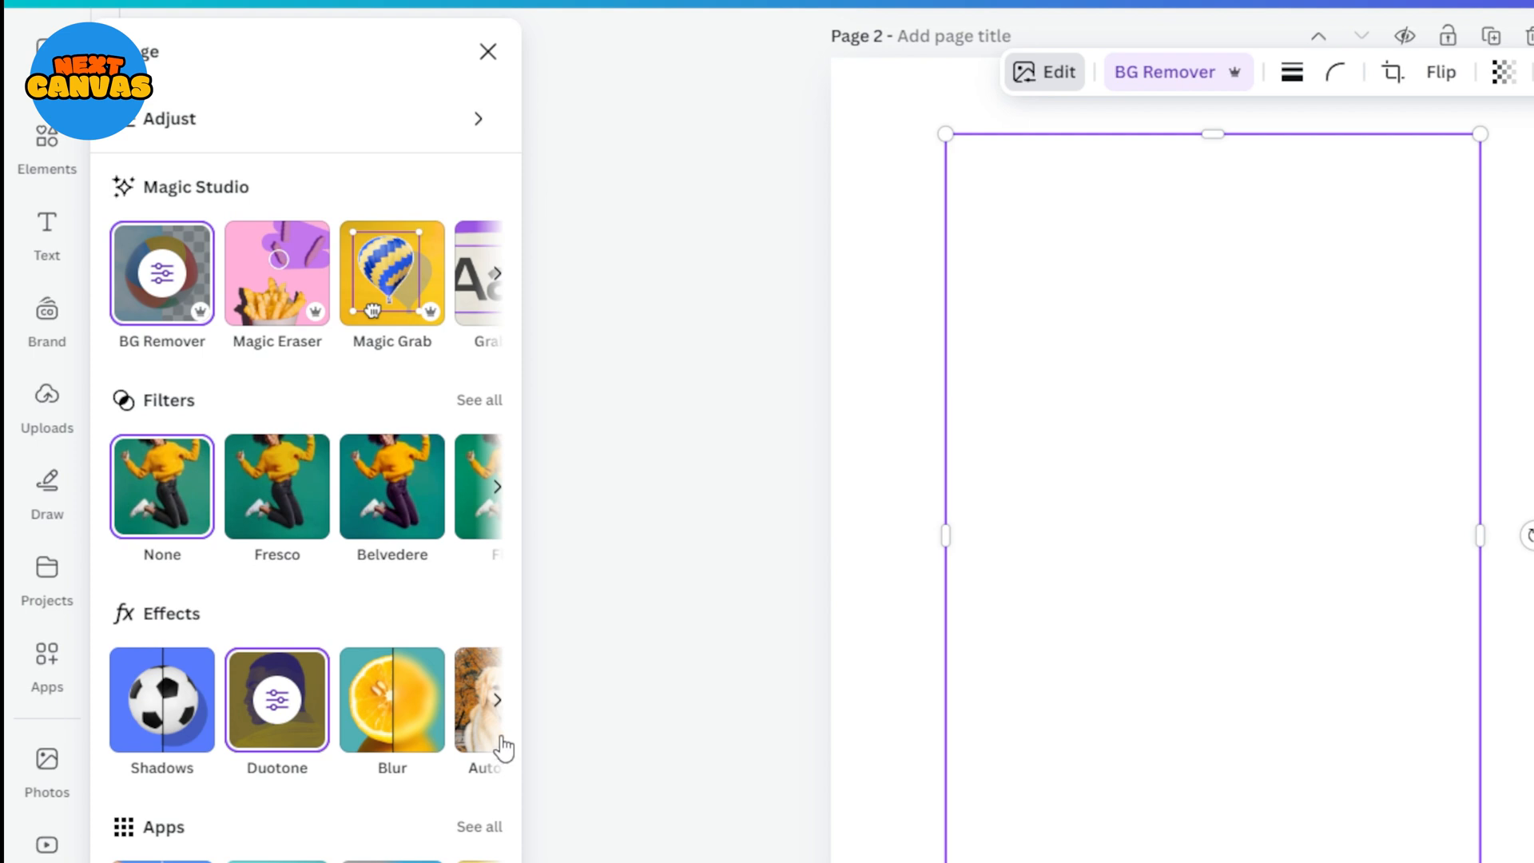
{"action": "left_click", "coordinate": [162, 698]}
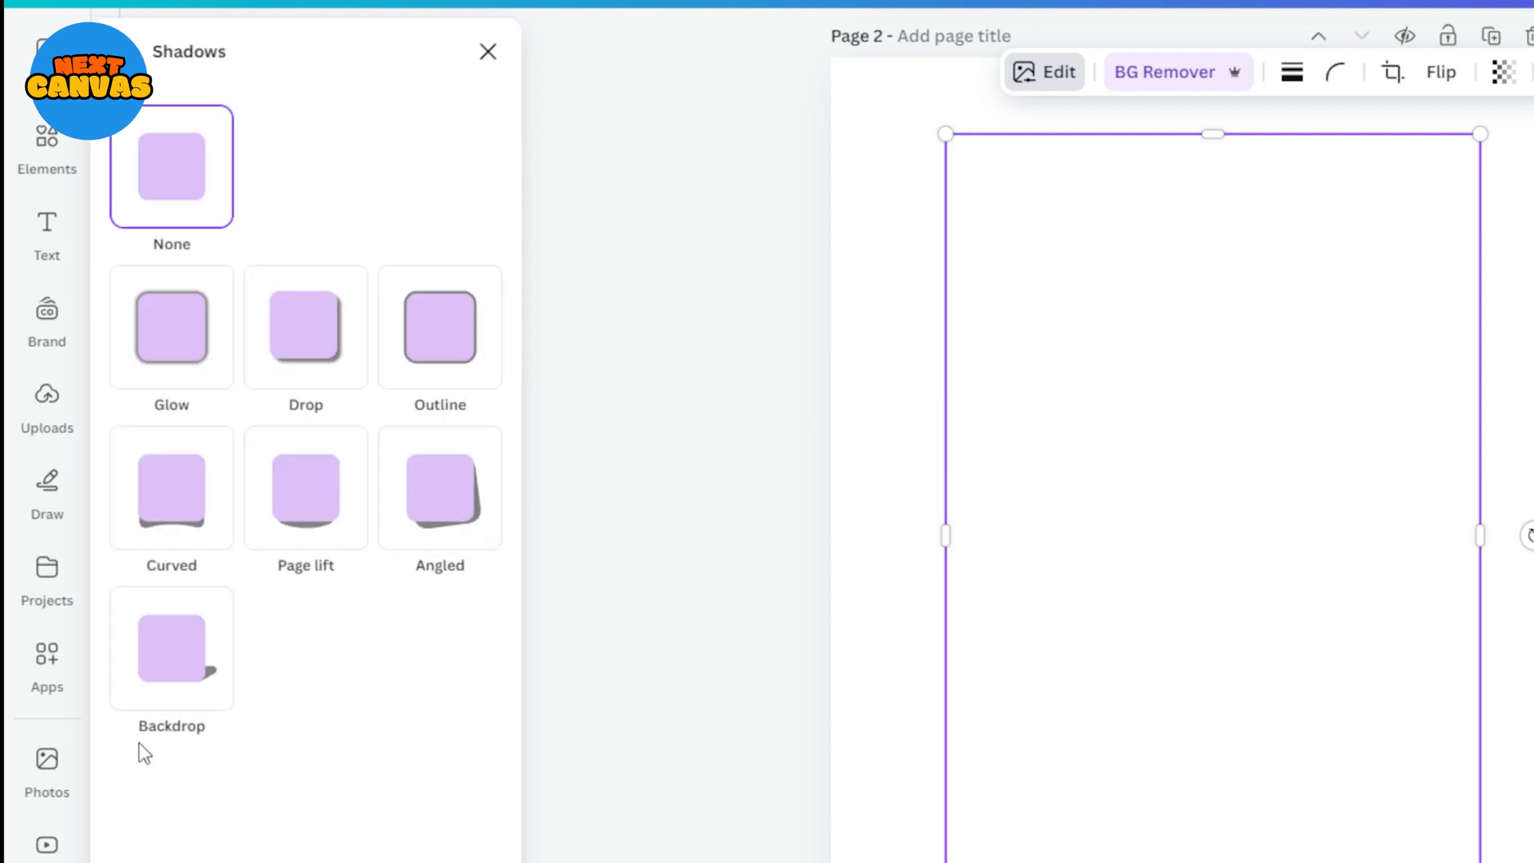
{"action": "left_click", "coordinate": [439, 327]}
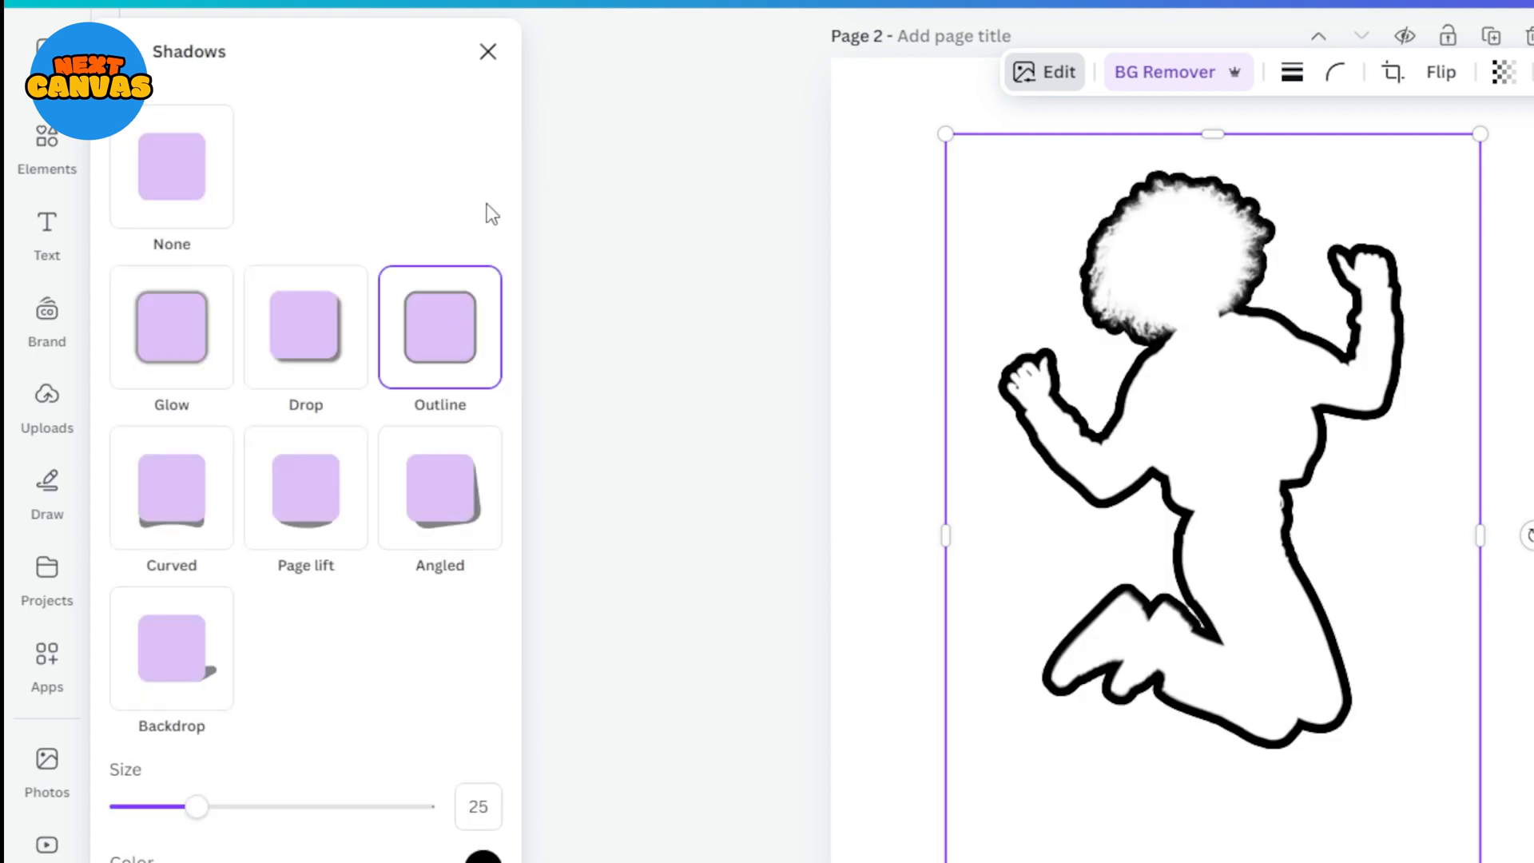
{"action": "left_click_drag", "start_coordinate": [196, 806], "coordinate": [144, 607]}
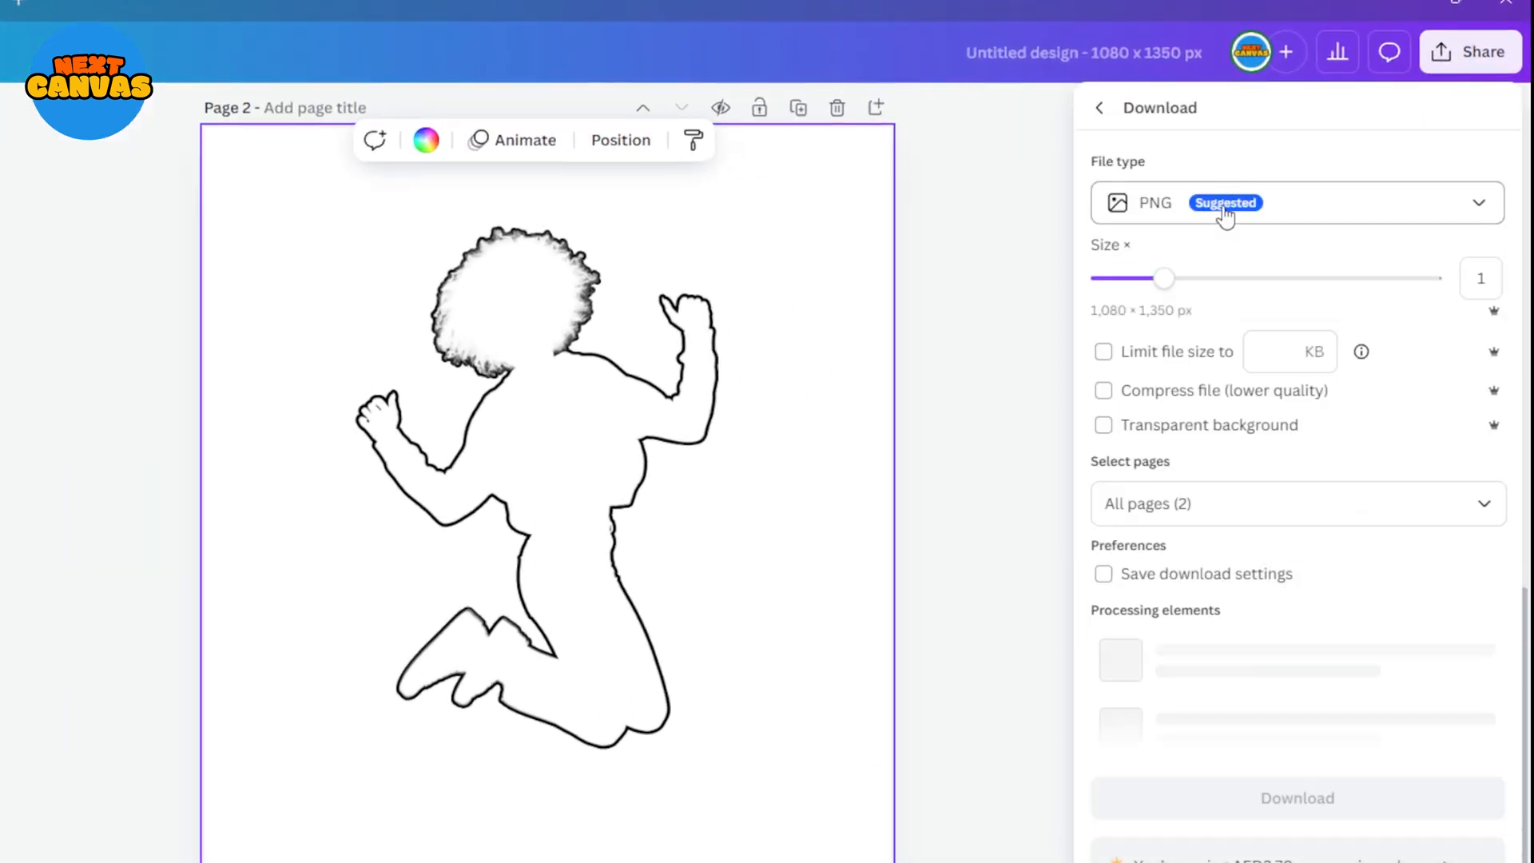
Limit the PNG download to Page 2 only and confirm the selection.
{"action": "left_click", "coordinate": [1296, 502]}
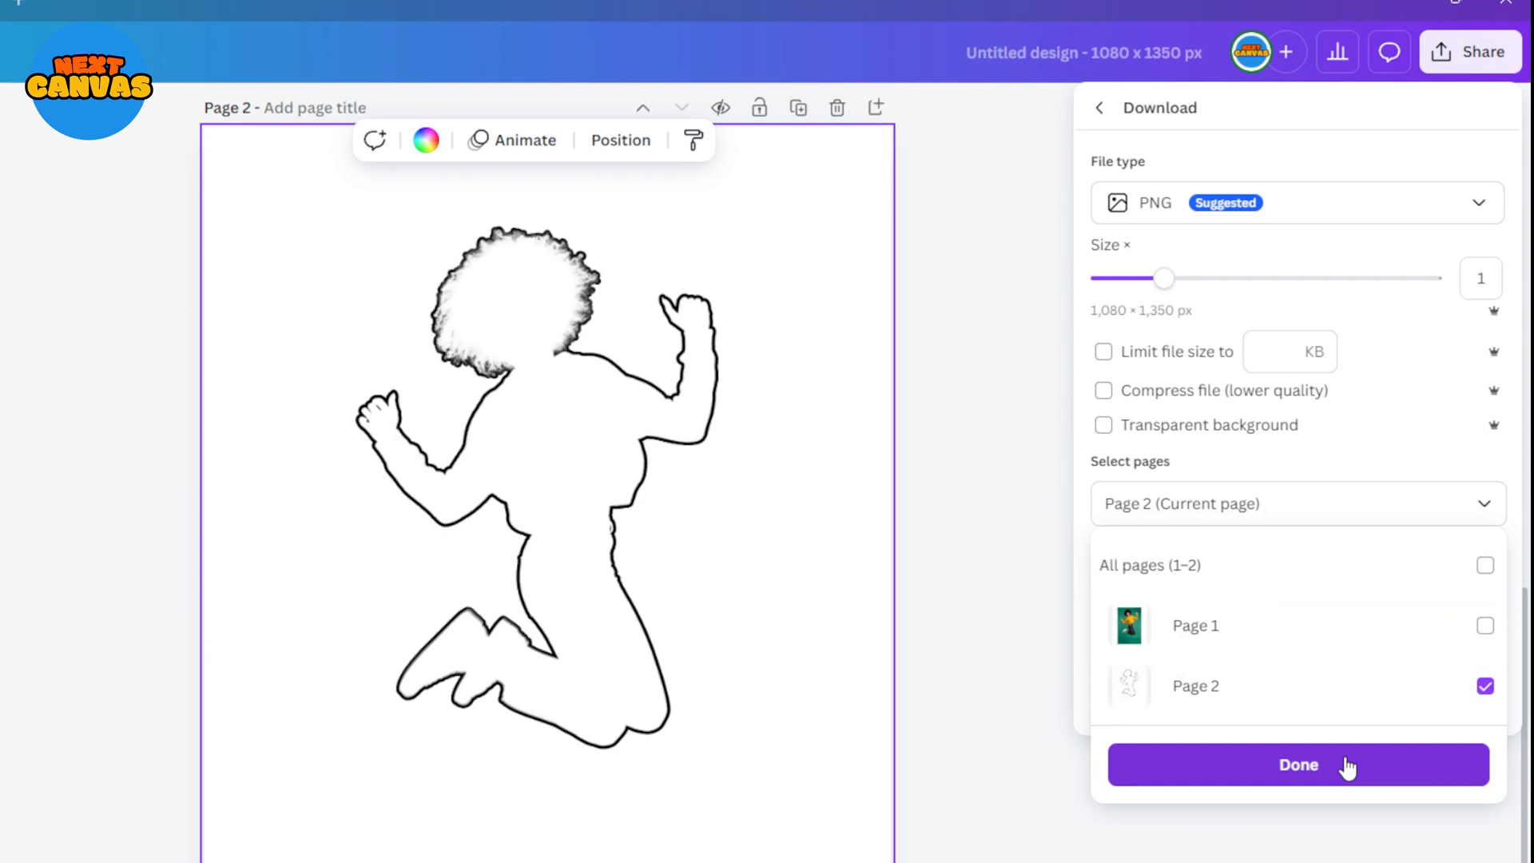
{"action": "left_click", "coordinate": [1298, 764]}
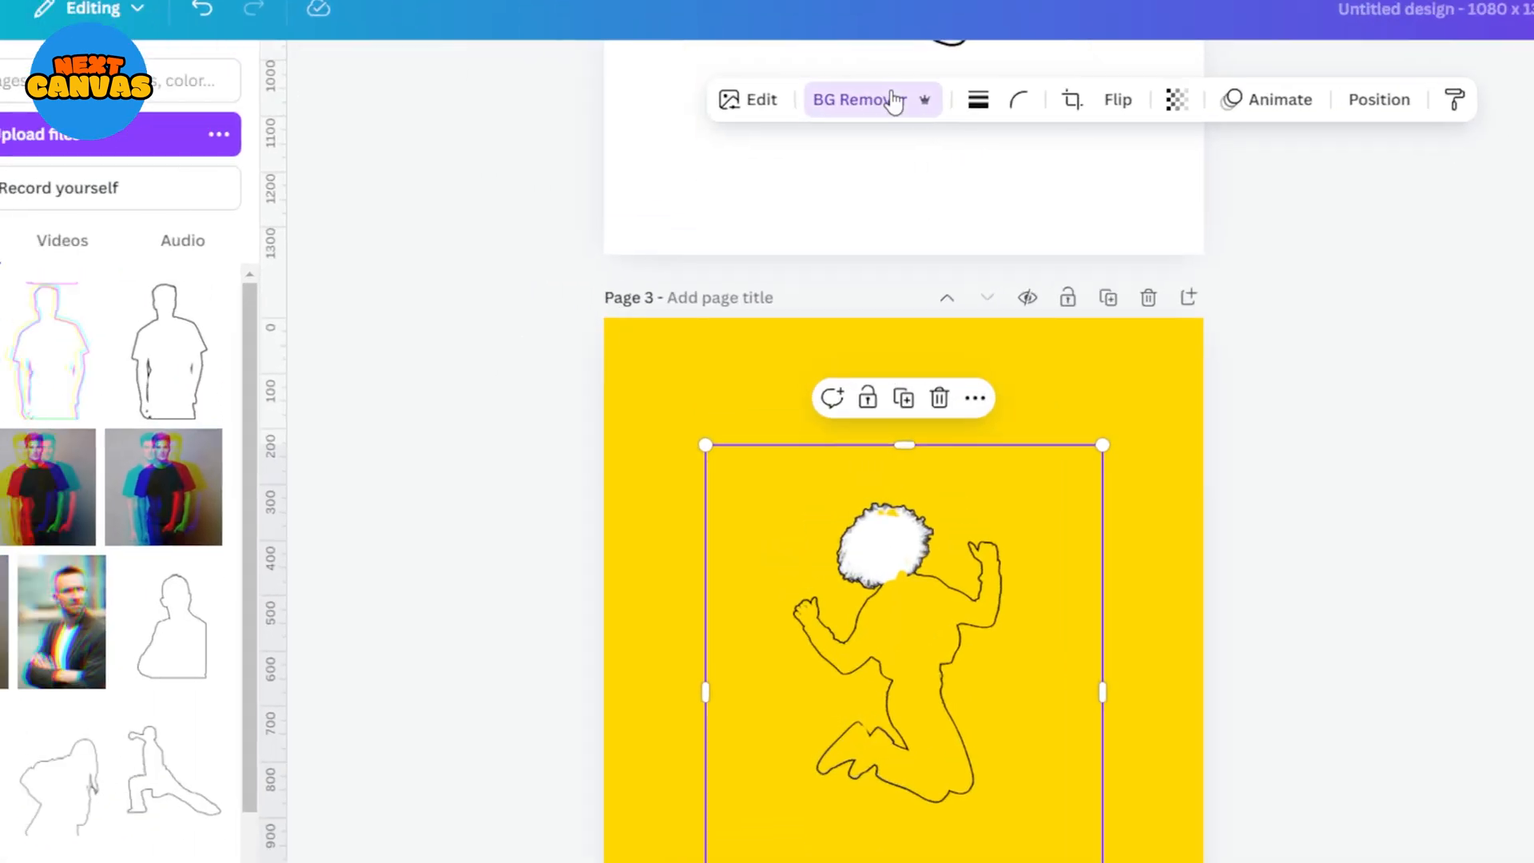
Use BG Remover's Erase brush to clear the white fill inside the figure's head.
{"action": "left_click", "coordinate": [853, 99]}
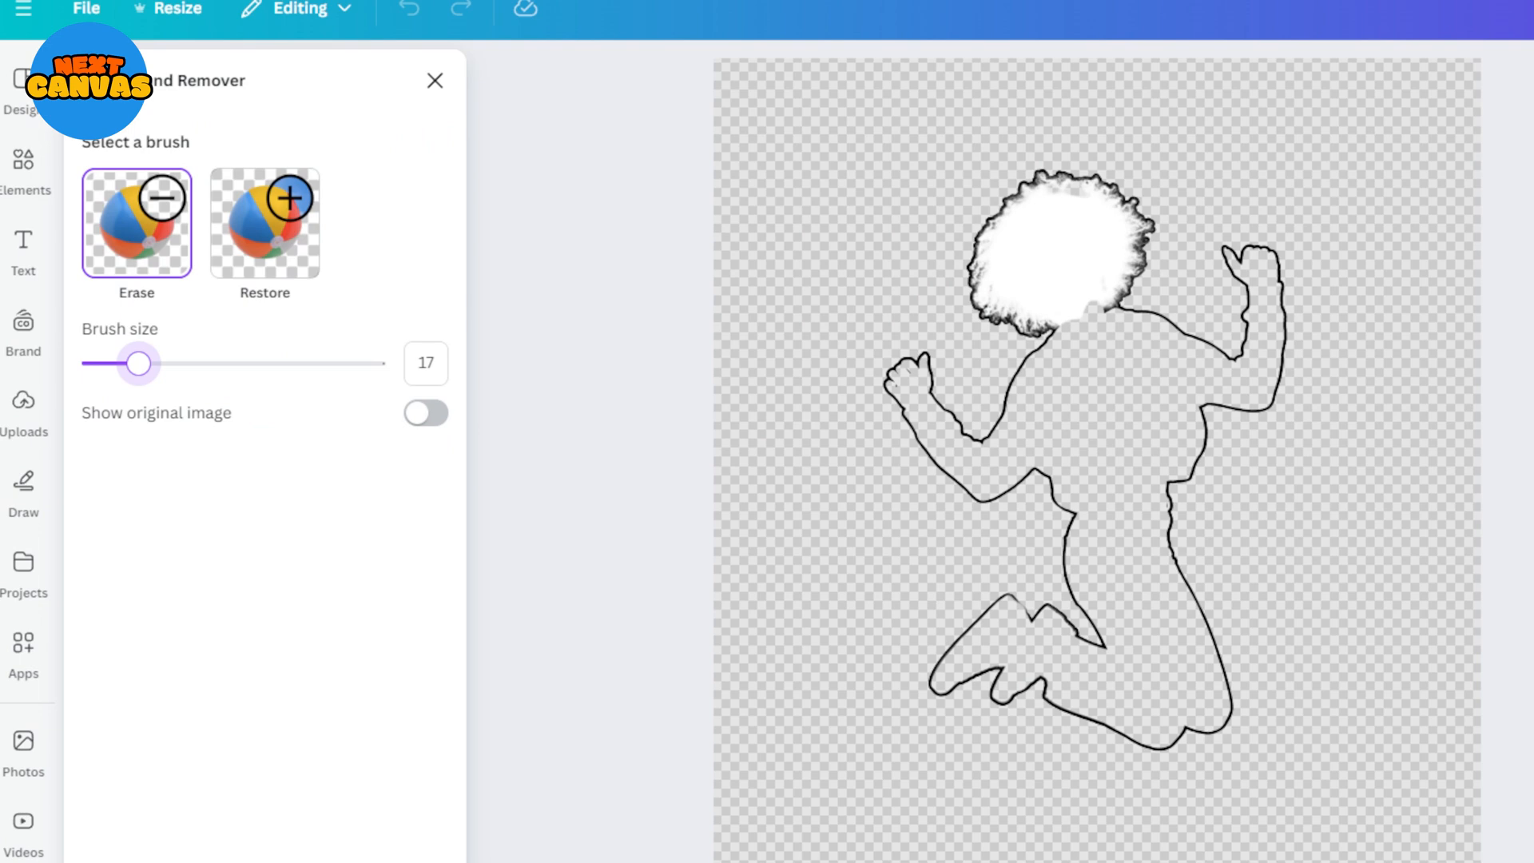
{"action": "left_click_drag", "start_coordinate": [138, 362], "coordinate": [103, 363]}
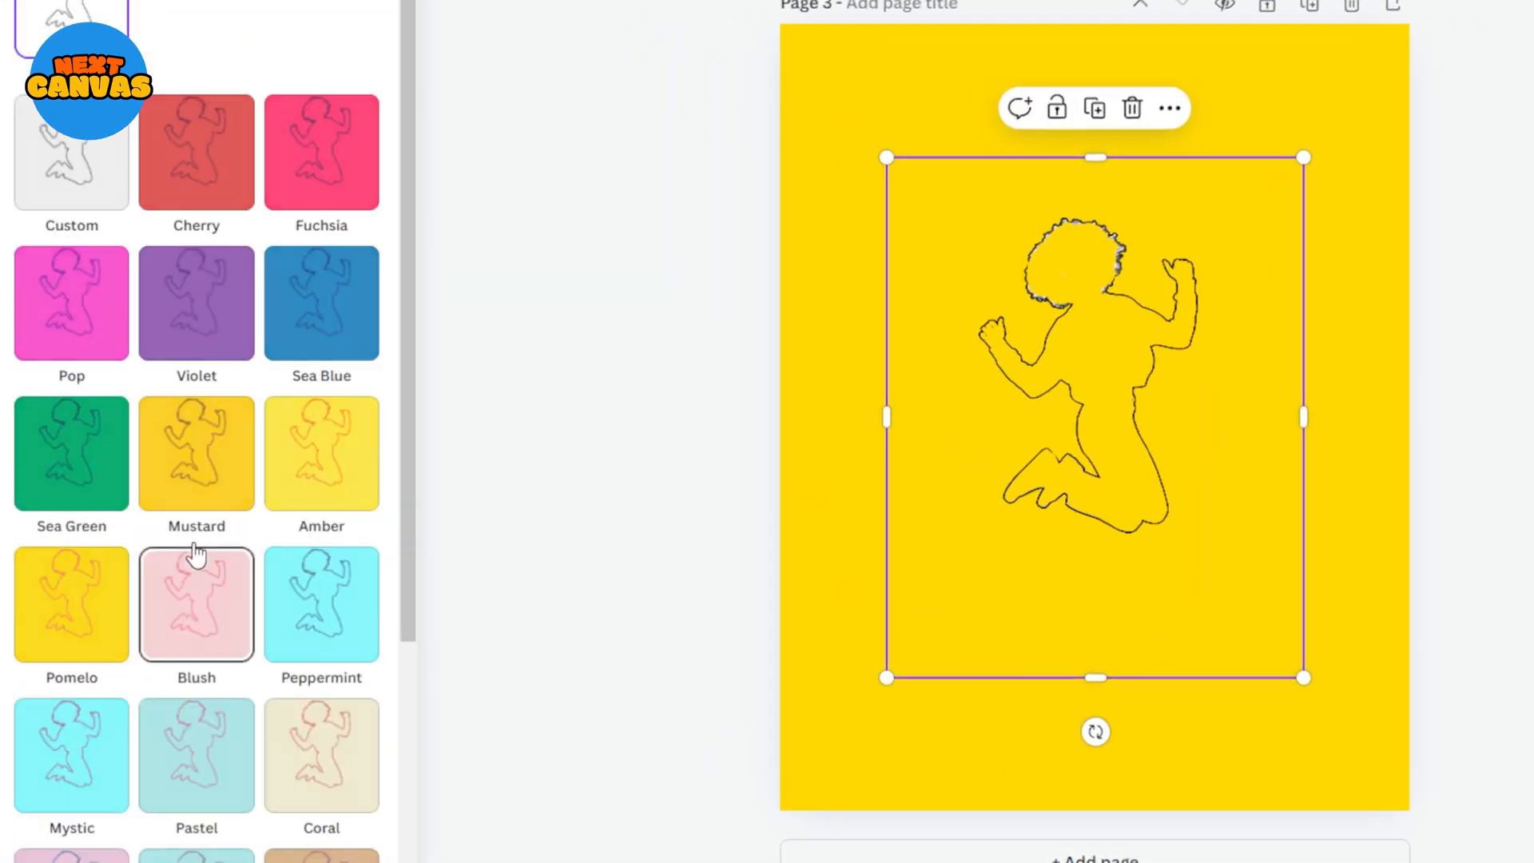
Apply a Duotone preset to recolour the outline figure.
{"action": "left_click", "coordinate": [71, 152]}
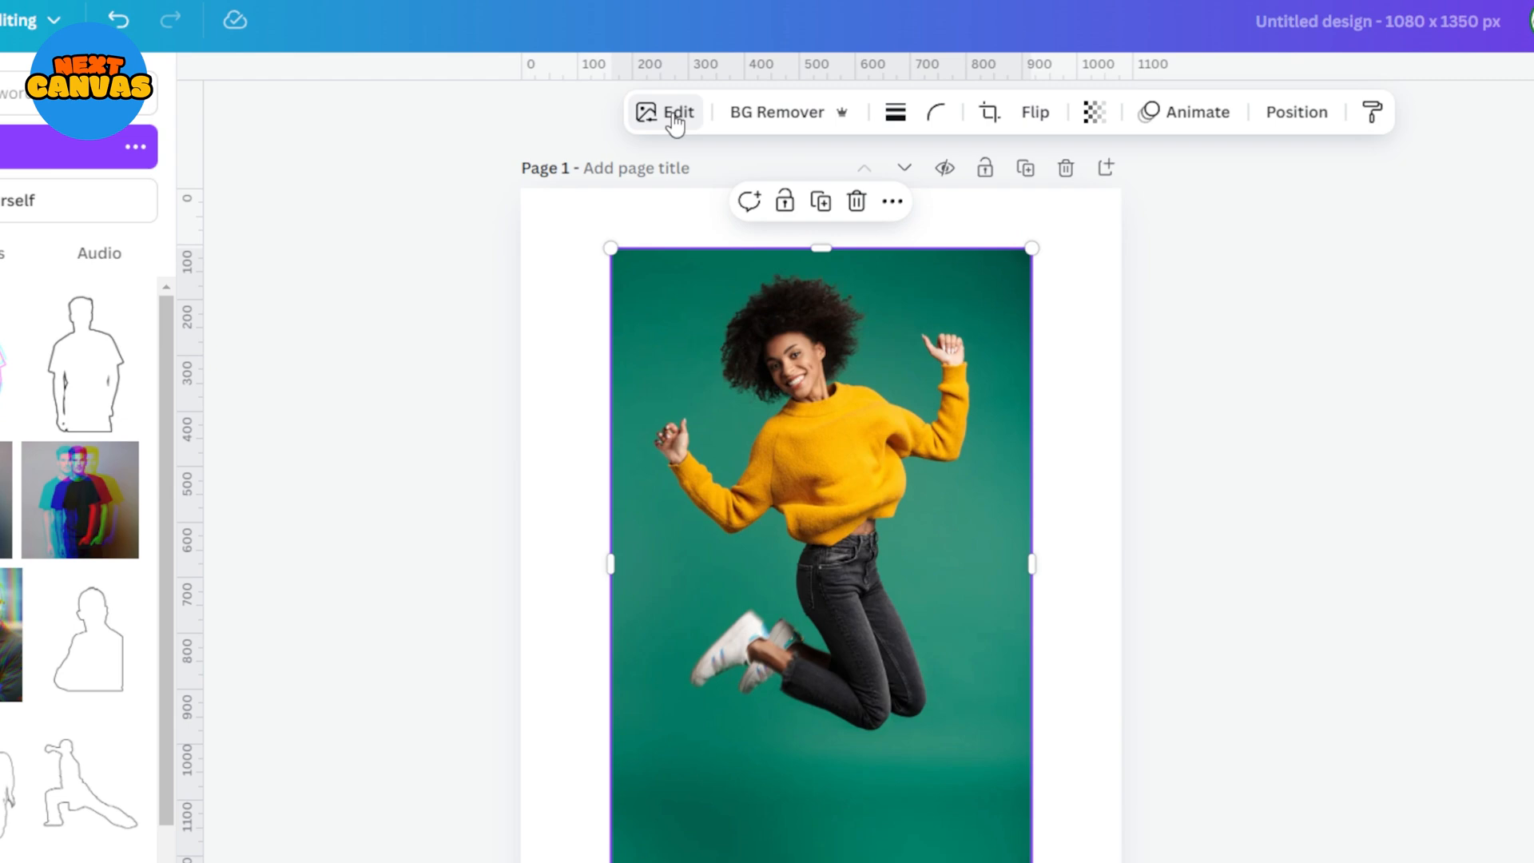
Use Magic Grab in Click mode to lift the woman out of the green photo.
{"action": "left_click", "coordinate": [666, 112]}
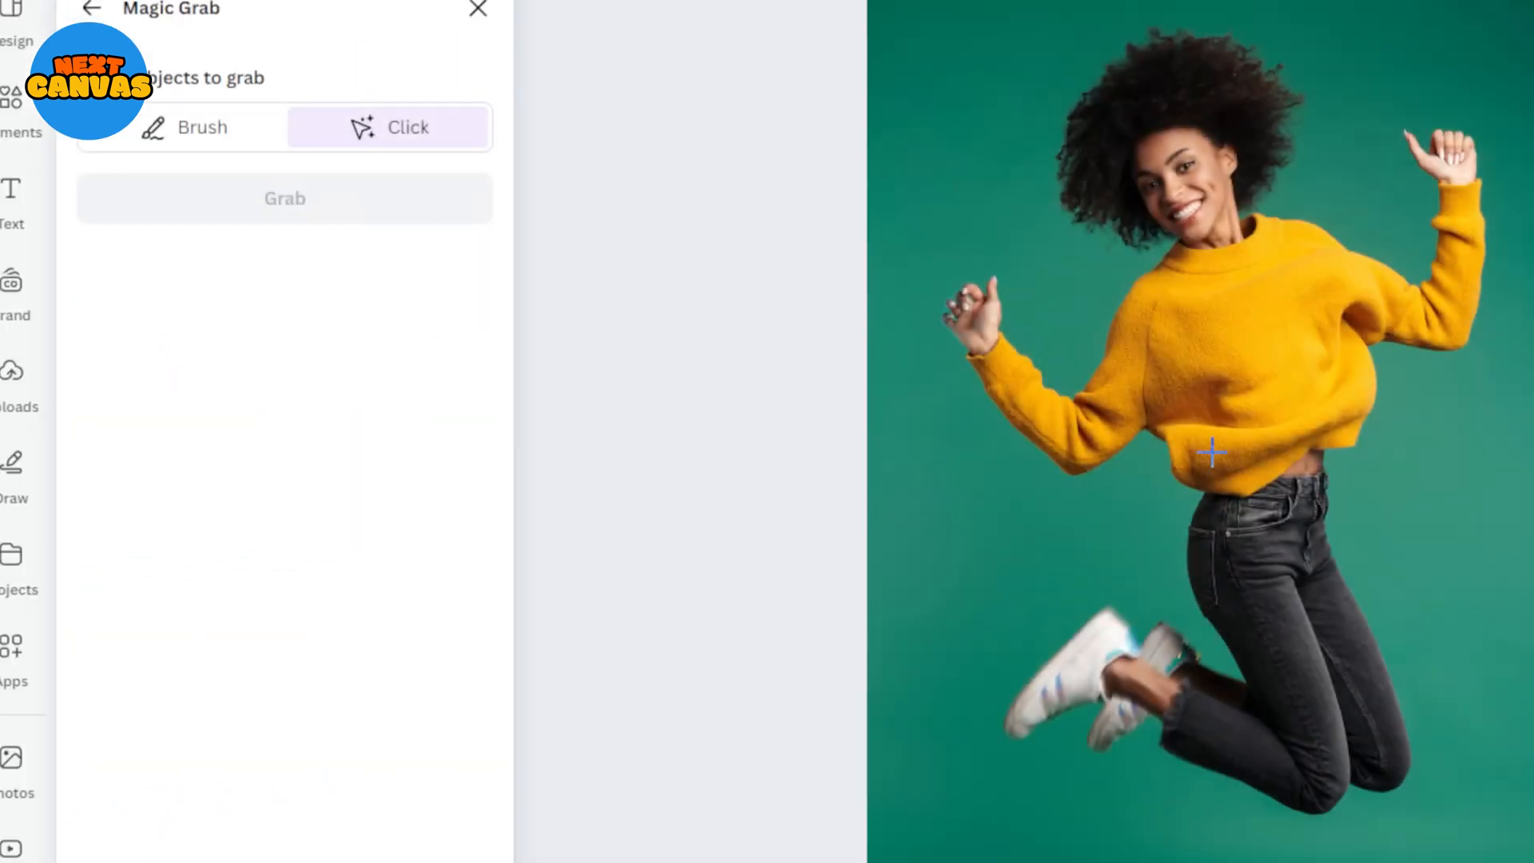
{"action": "left_click", "coordinate": [1211, 452]}
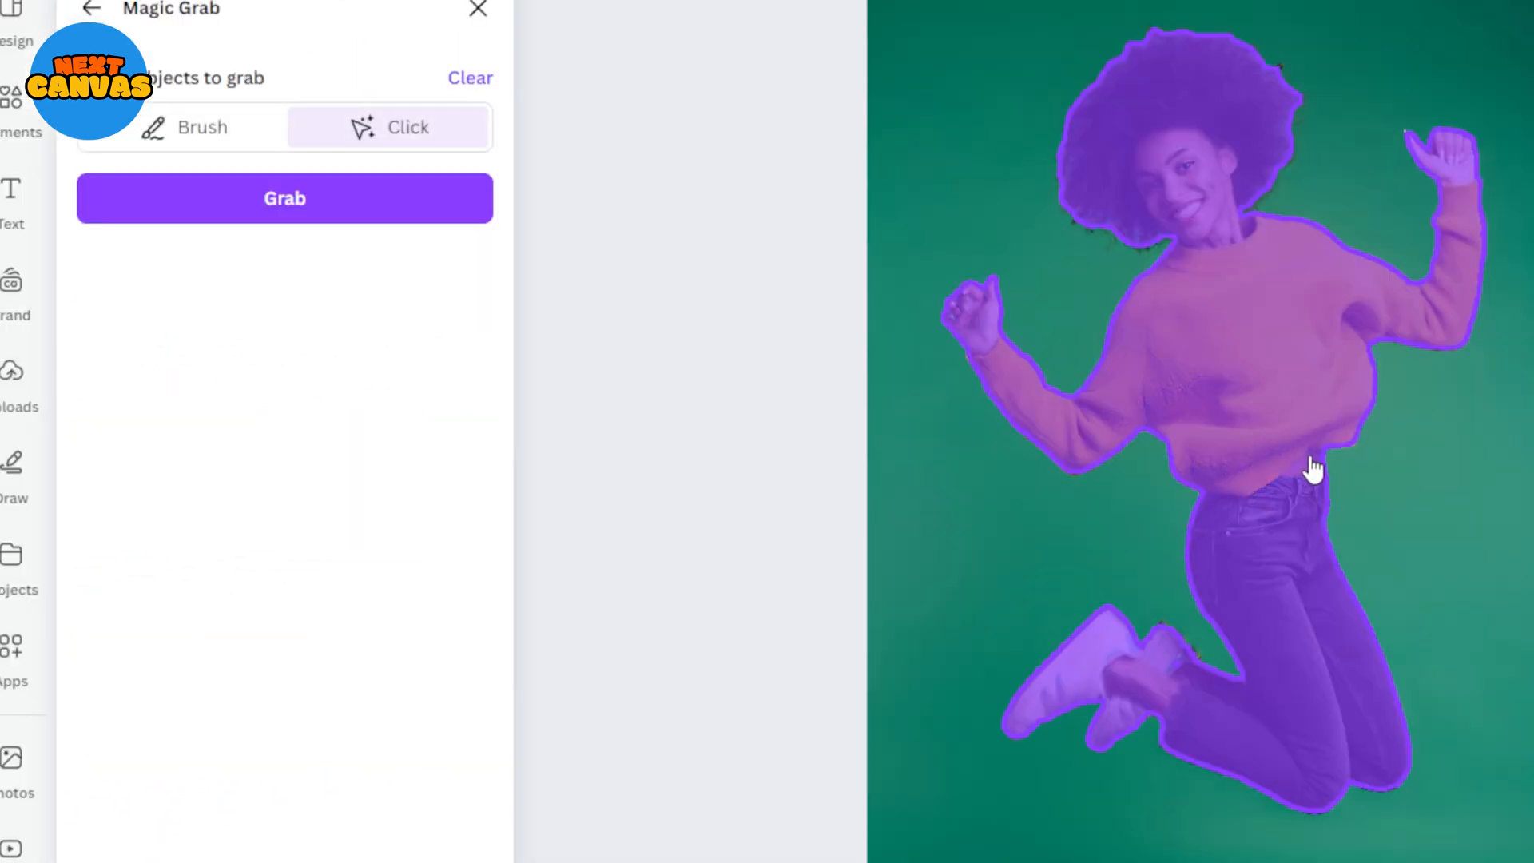
{"action": "left_click", "coordinate": [284, 197]}
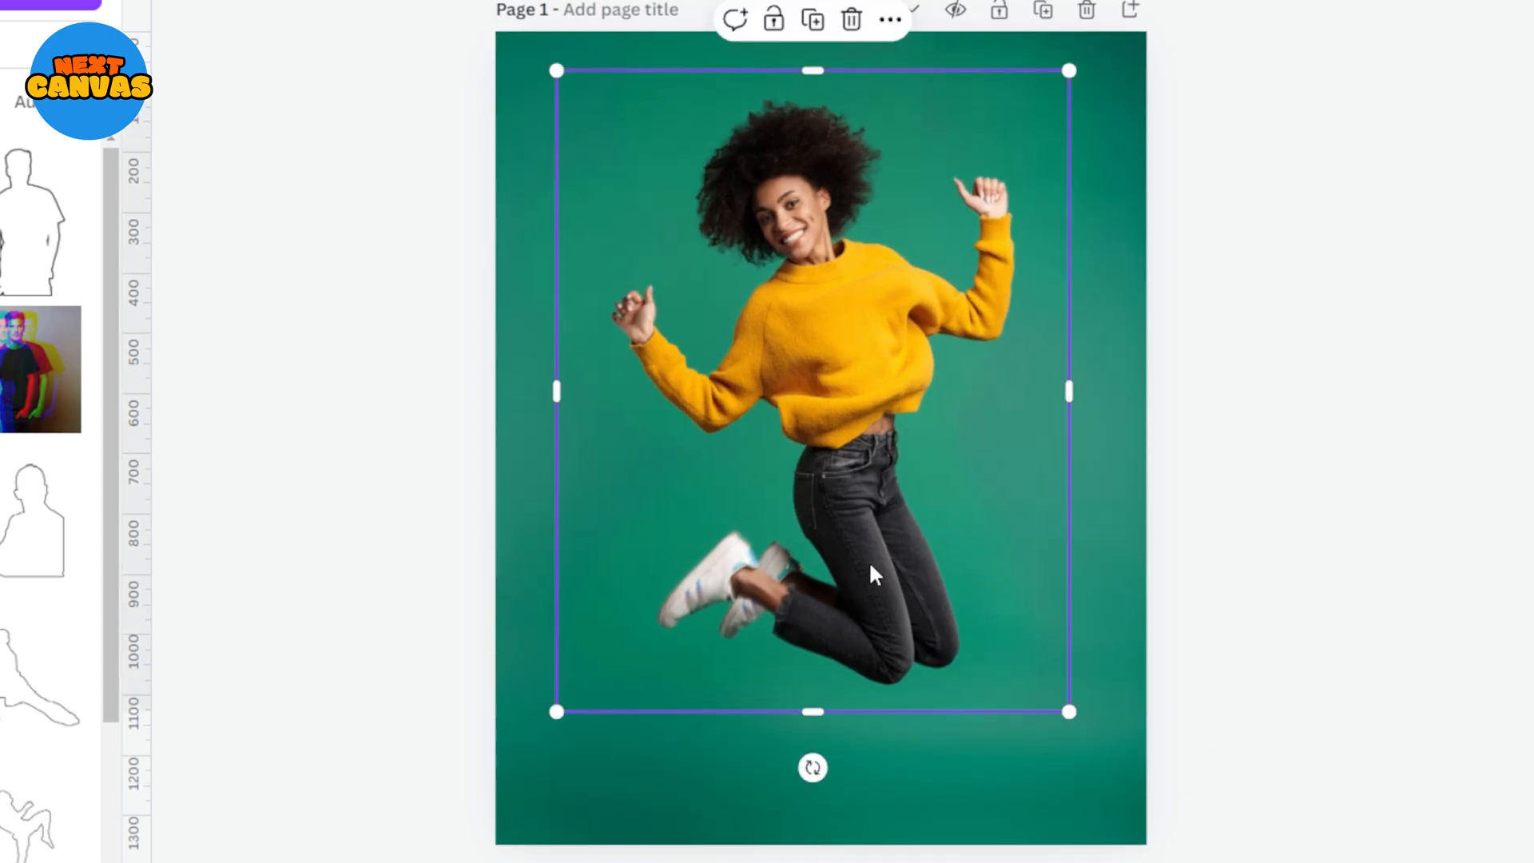
Send the scaled outline image backward so it sits behind the lifted woman.
{"action": "scroll", "scroll_direction": "down", "scroll_amount": 3}
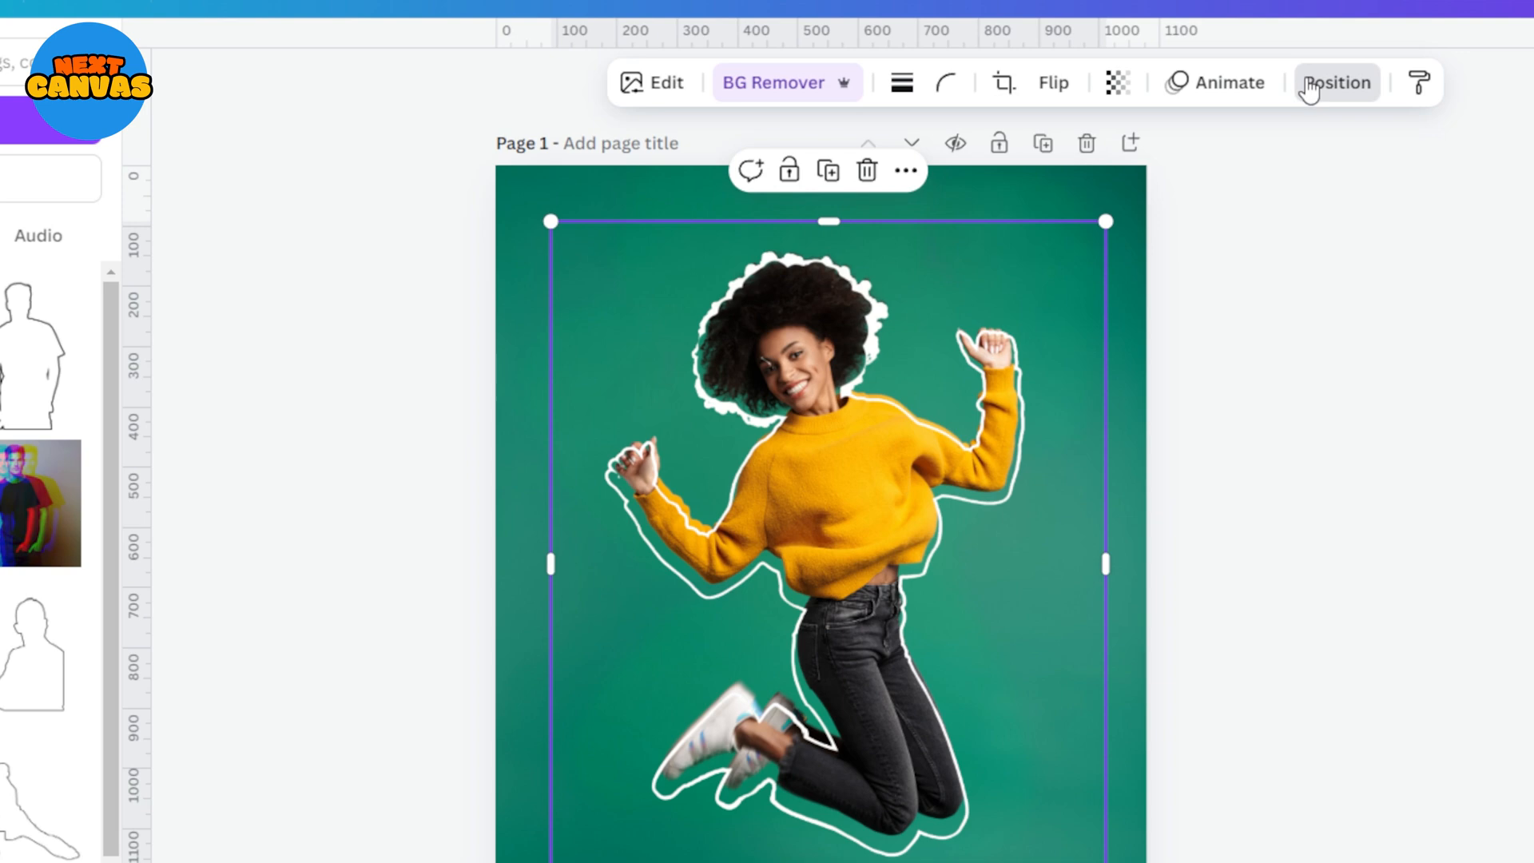
{"action": "left_click", "coordinate": [1336, 83]}
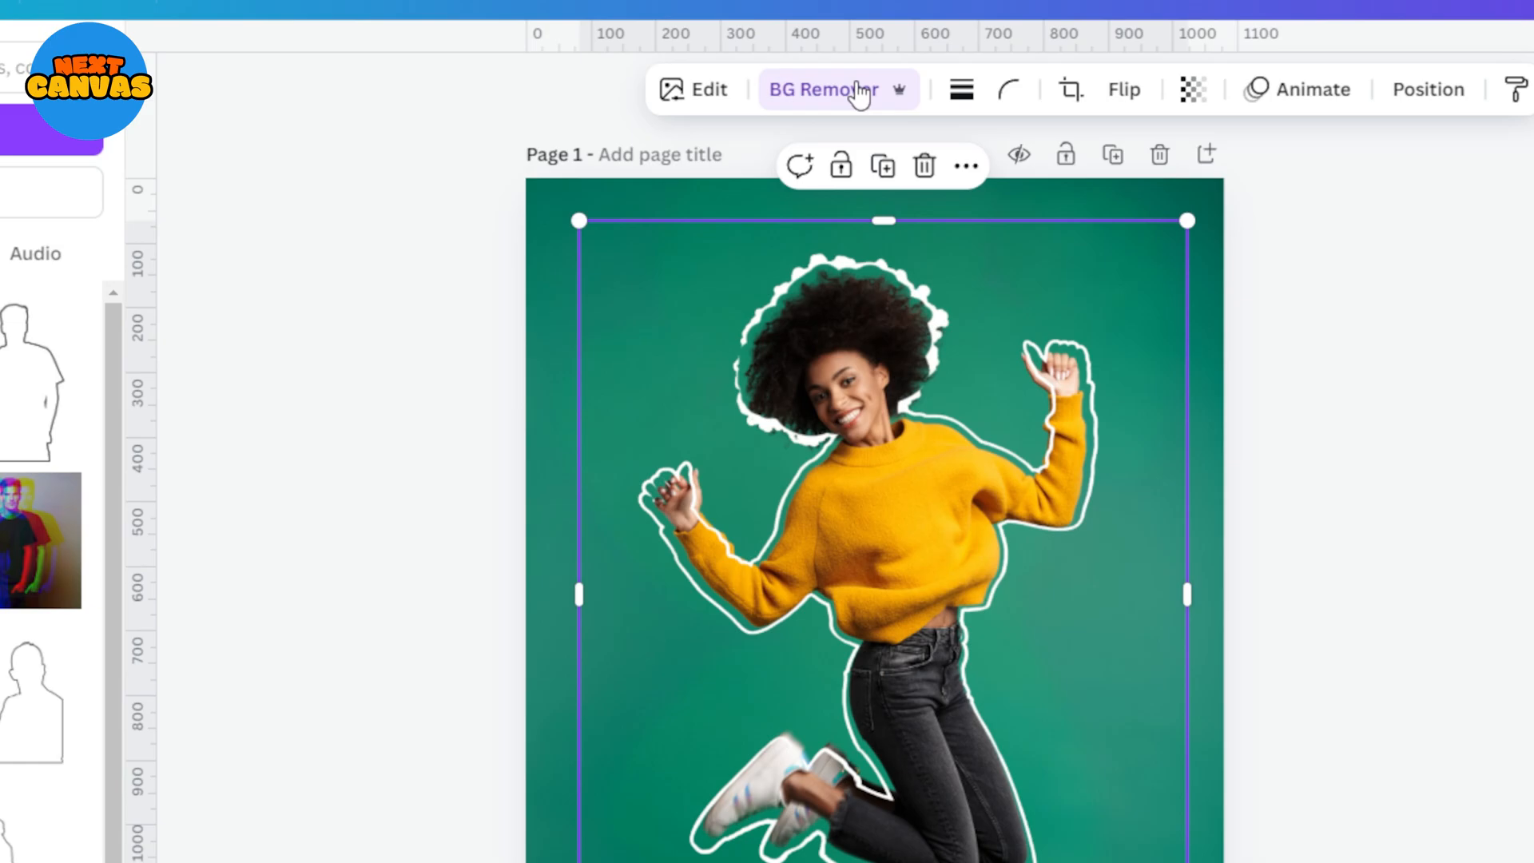
Shrink the BG Remover Erase brush to size 2 and erase a small piece of the outline.
{"action": "left_click", "coordinate": [825, 88]}
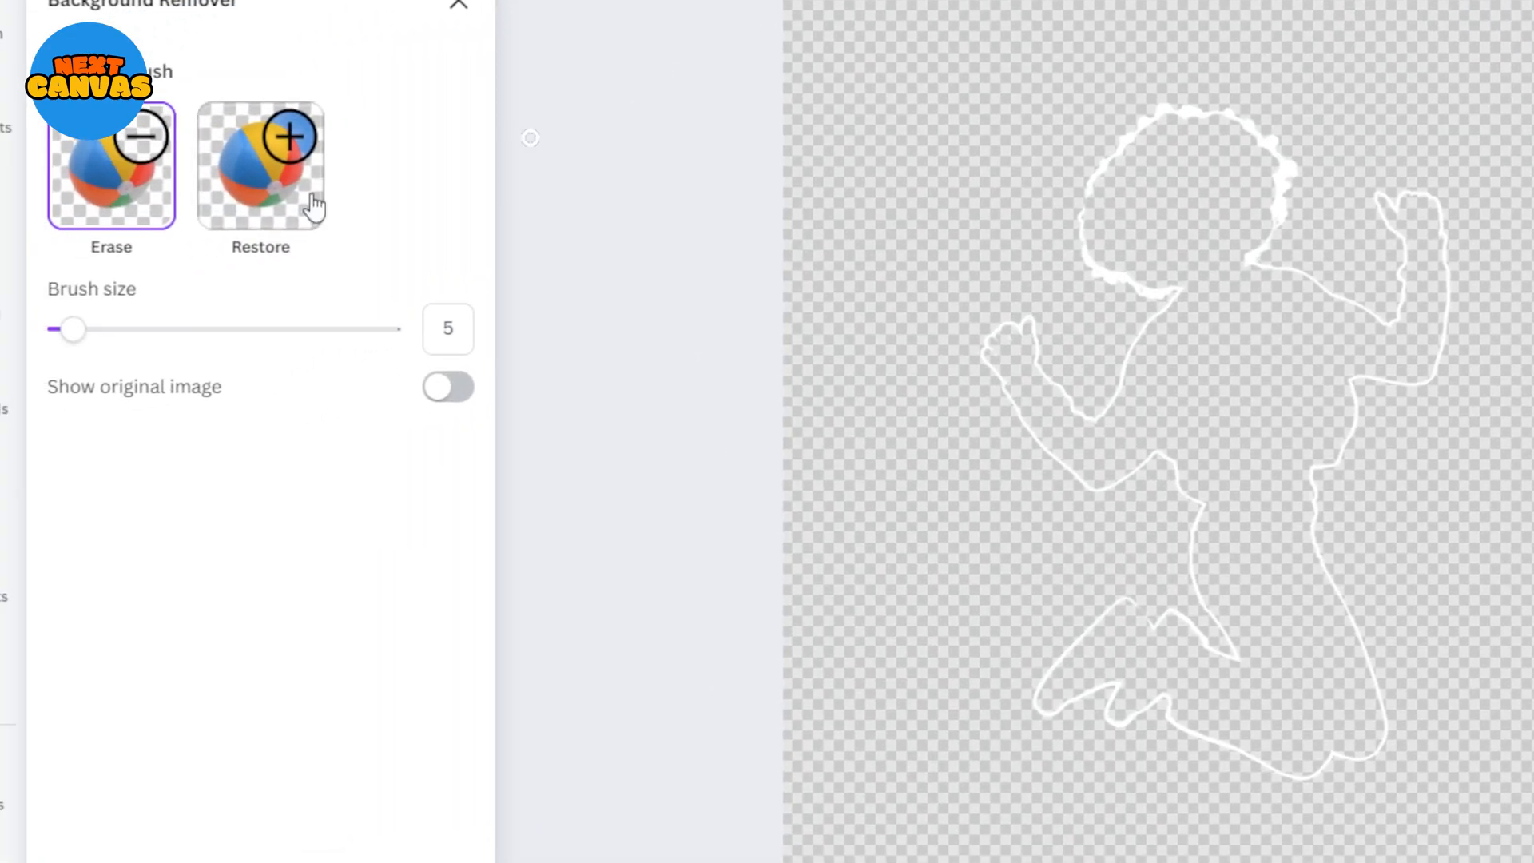
{"action": "left_click_drag", "start_coordinate": [73, 329], "coordinate": [58, 328]}
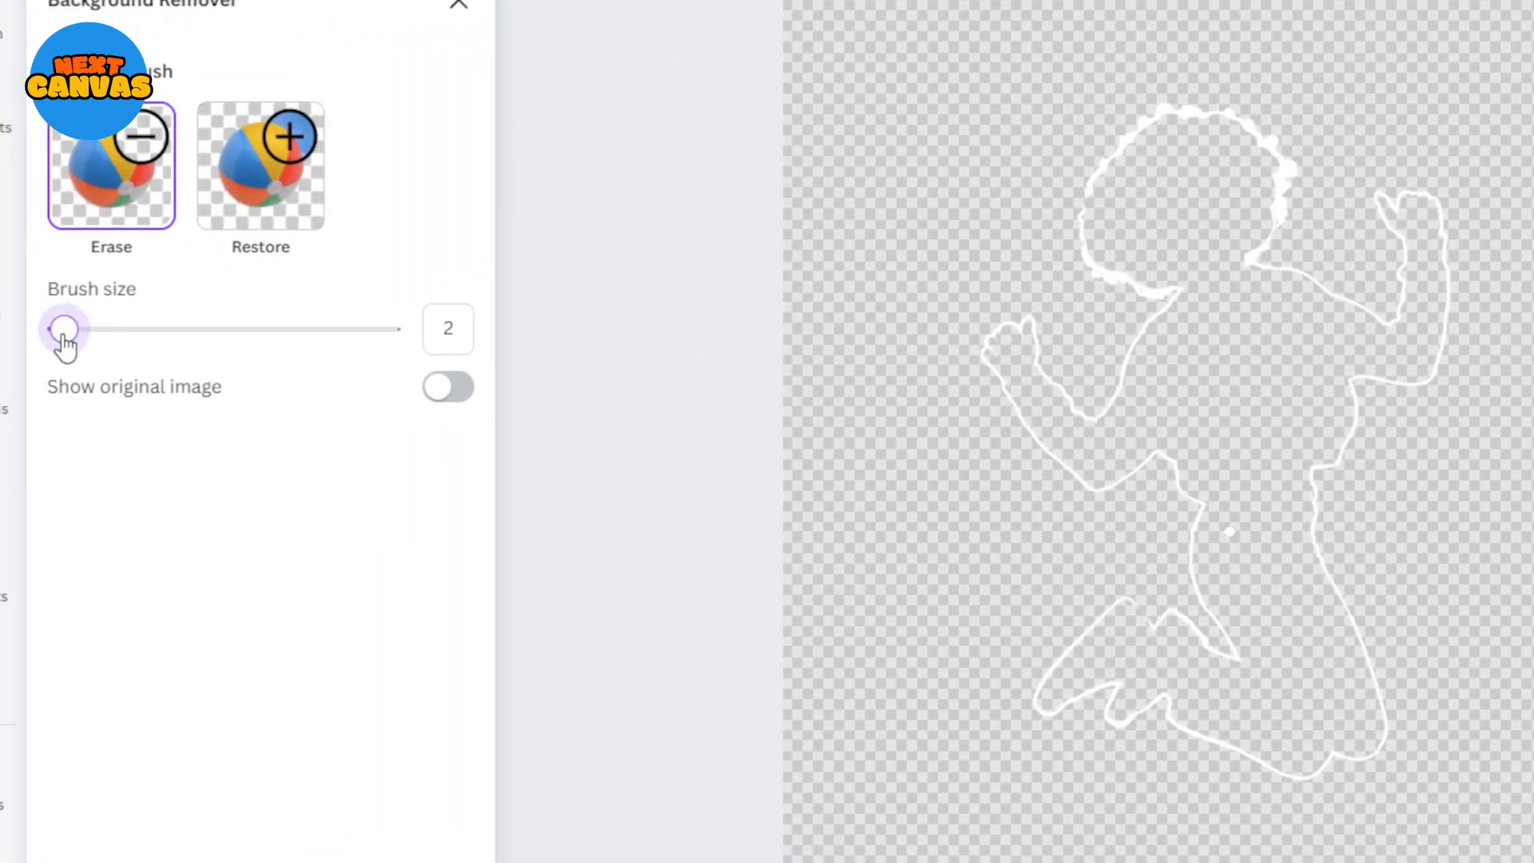
{"action": "left_click", "coordinate": [457, 8]}
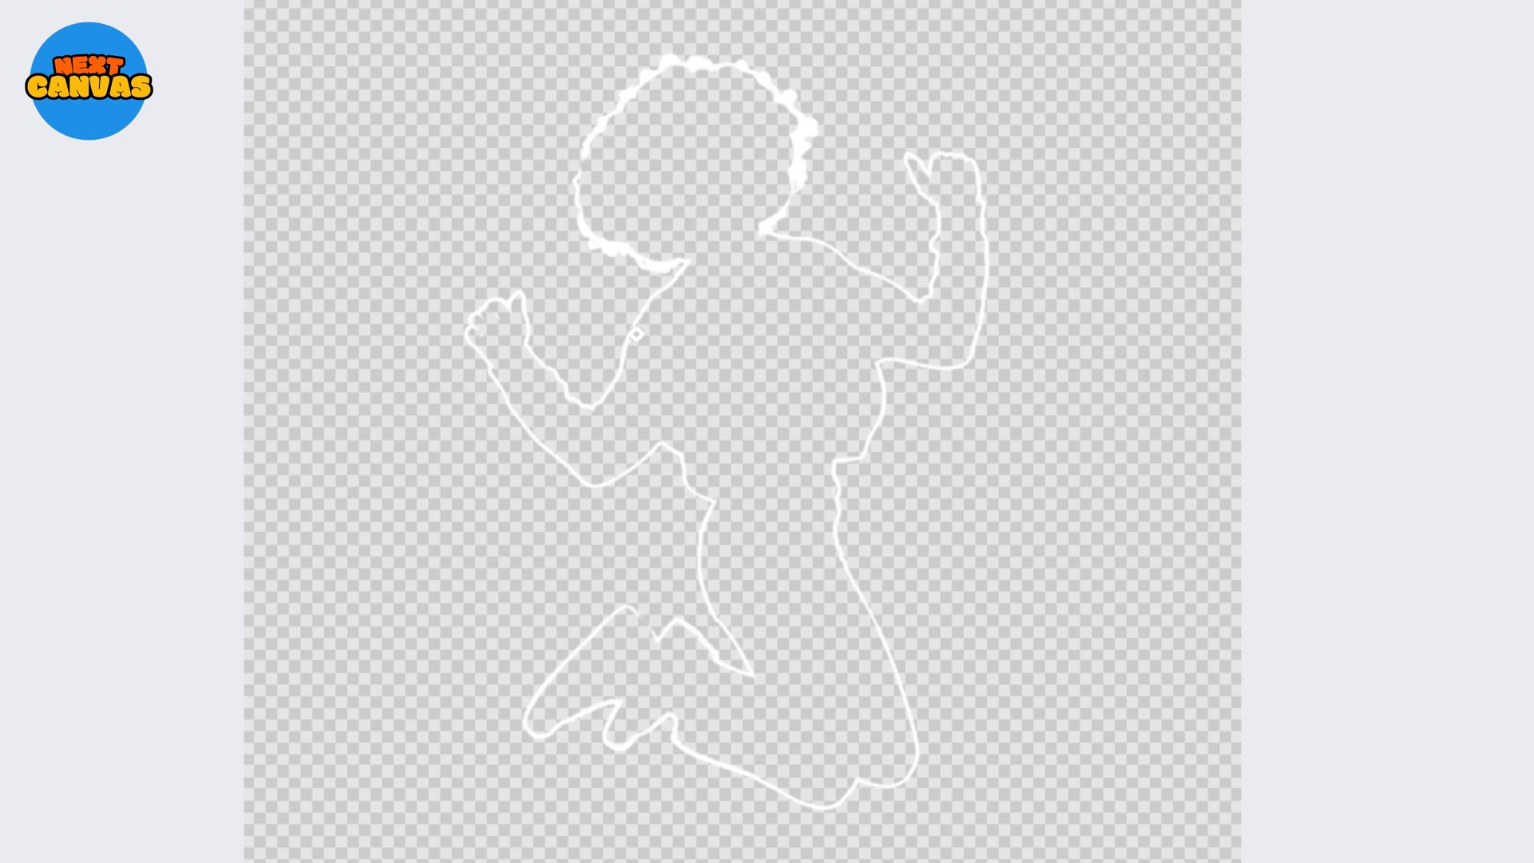